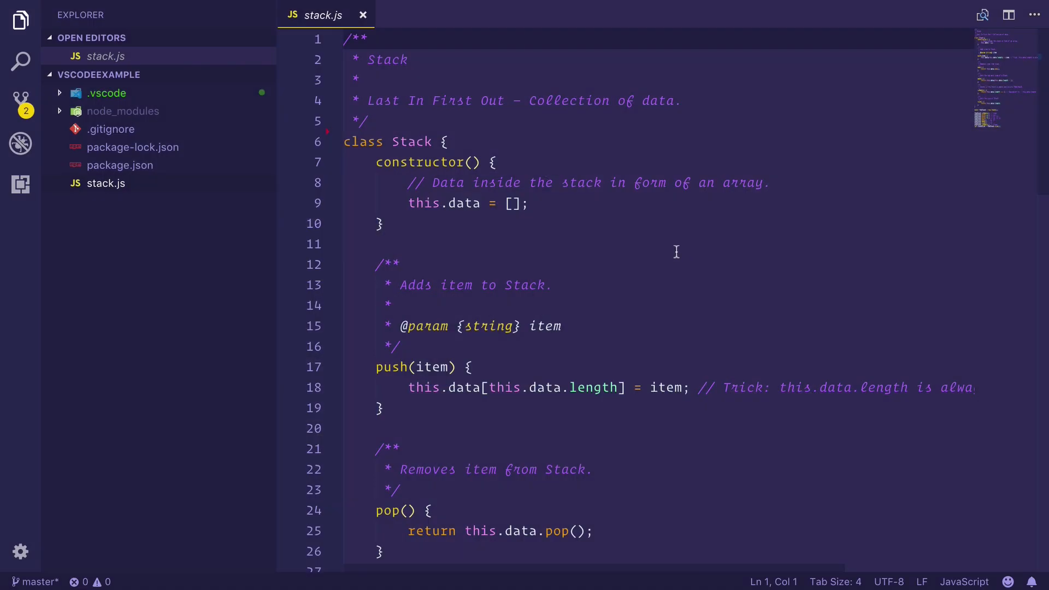
{"action": "mouse_move", "coordinate": [1001, 107]}
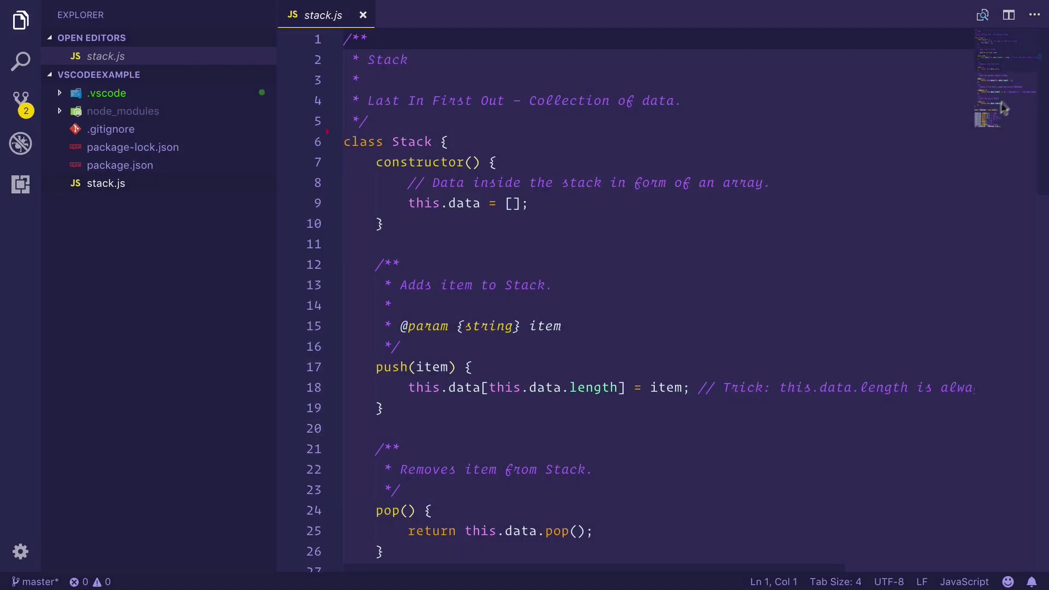
Add "editor.minimap.enabled": false to the user settings via the 'minimap' search
{"action": "scroll", "scroll_direction": "down", "scroll_amount": 3}
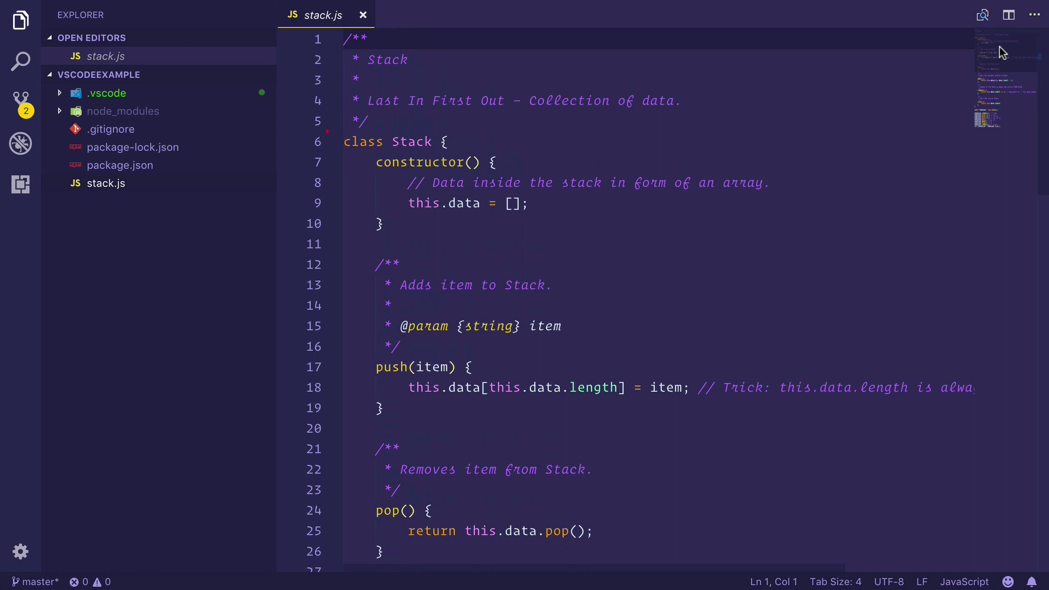
{"action": "mouse_move", "coordinate": [986, 120]}
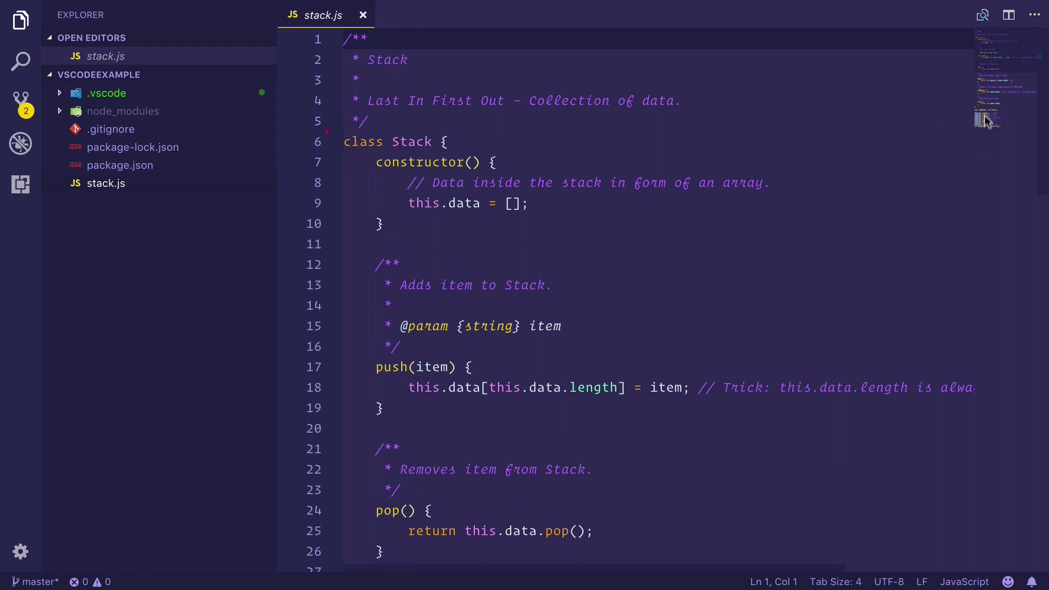
{"action": "mouse_move", "coordinate": [861, 229]}
{"action": "type", "text": ">u"}
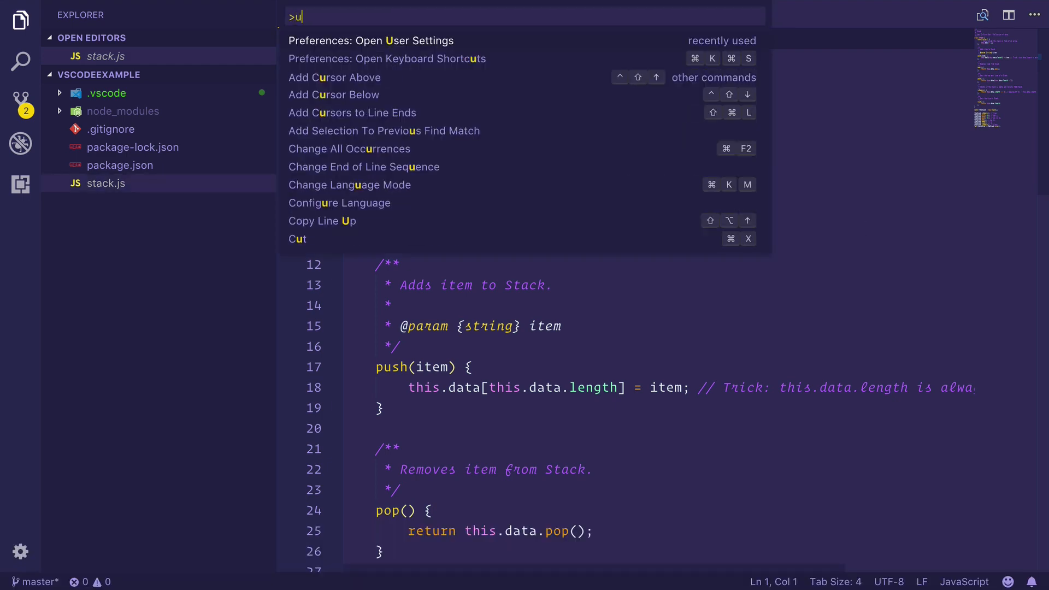
{"action": "left_click", "coordinate": [371, 40]}
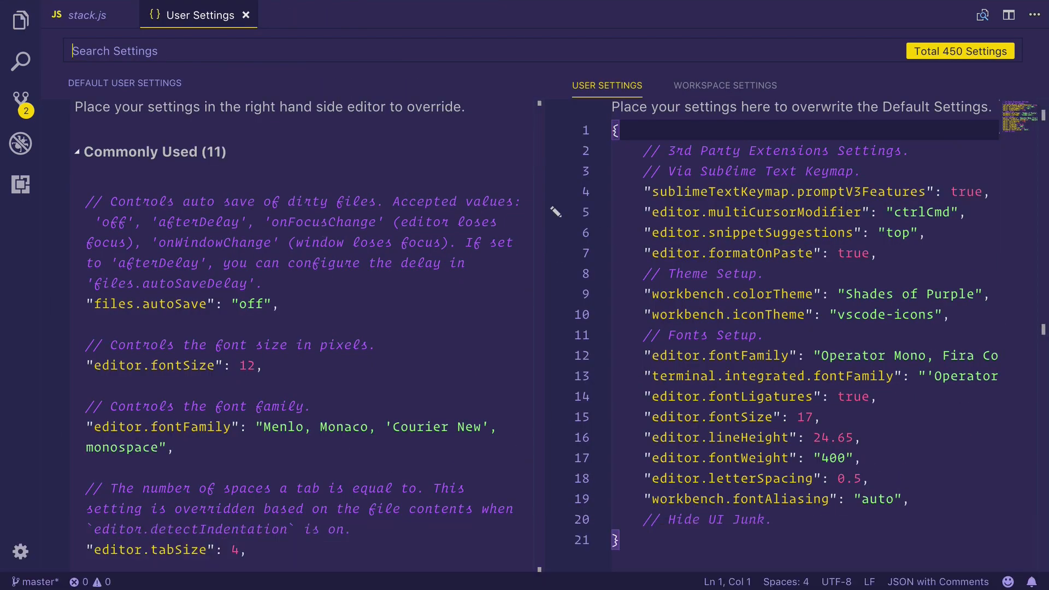
{"action": "type", "text": "minimap"}
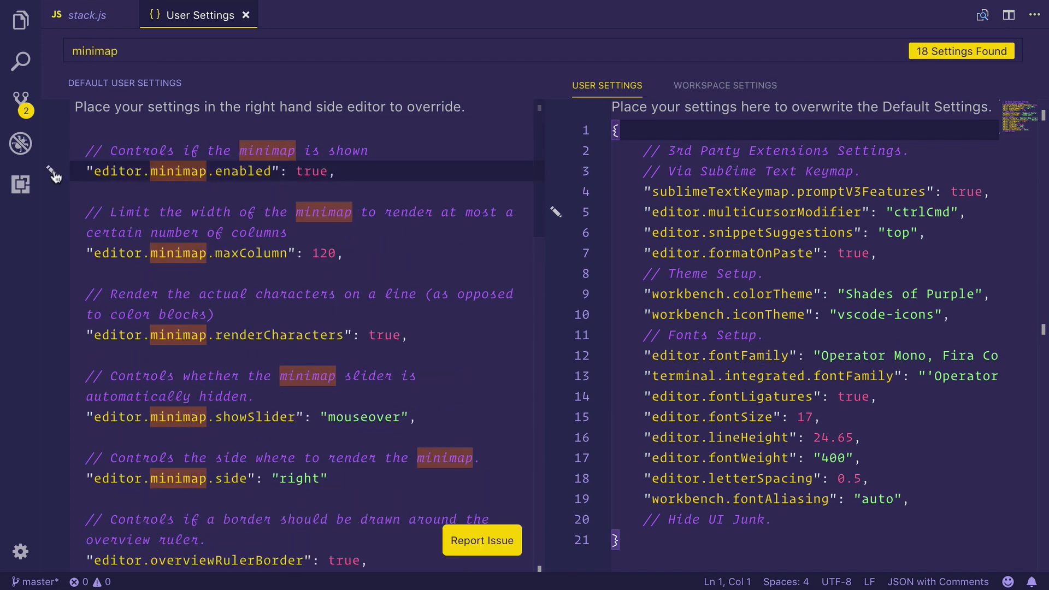
{"action": "left_click", "coordinate": [313, 170]}
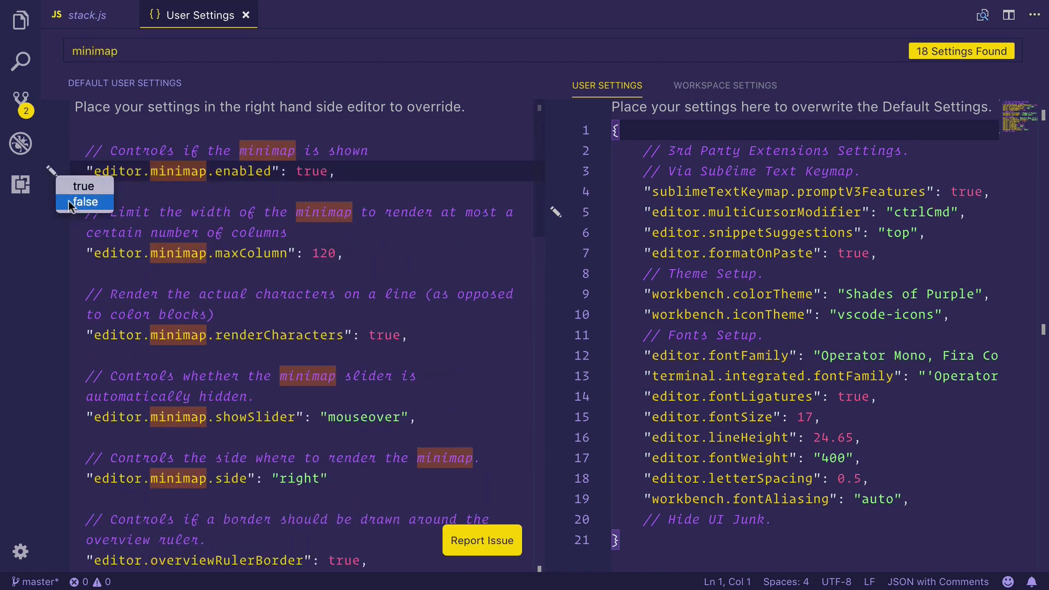
{"action": "left_click", "coordinate": [84, 201]}
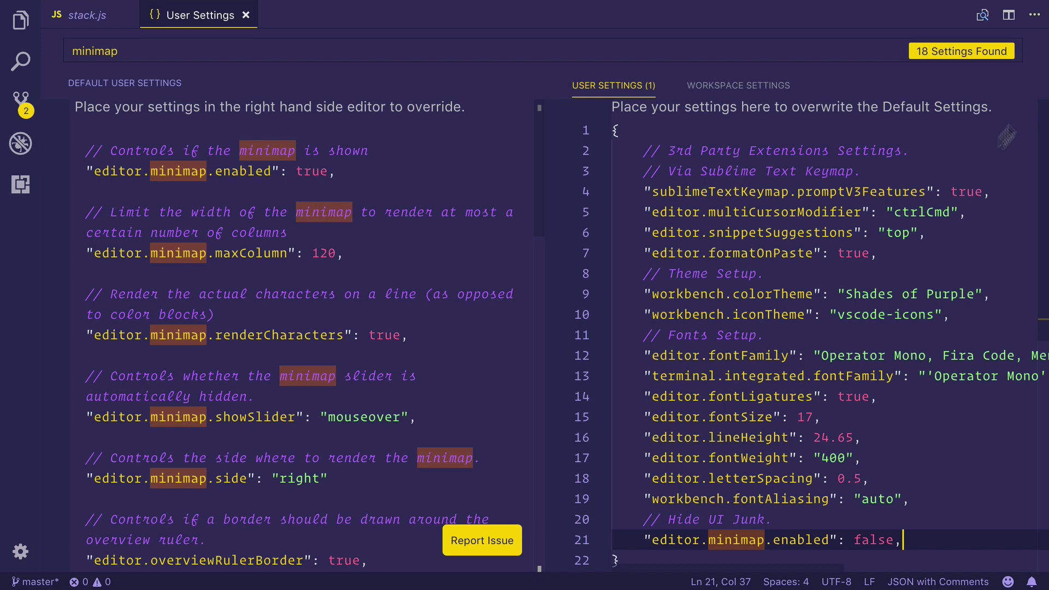
Check stack.js to confirm the minimap is gone, then return to the settings
{"action": "left_click", "coordinate": [85, 16]}
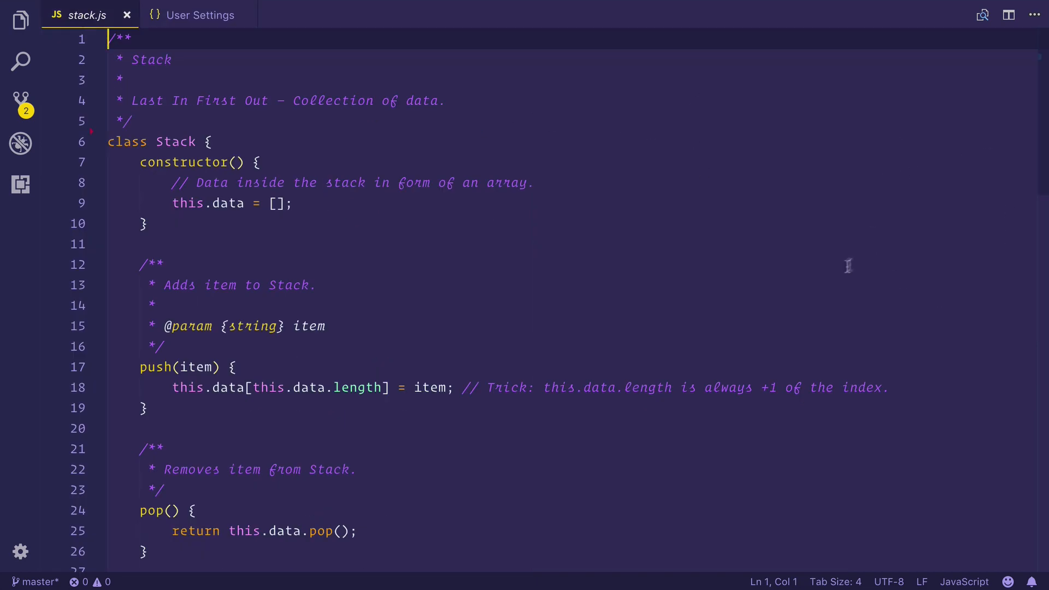
{"action": "left_click", "coordinate": [199, 15]}
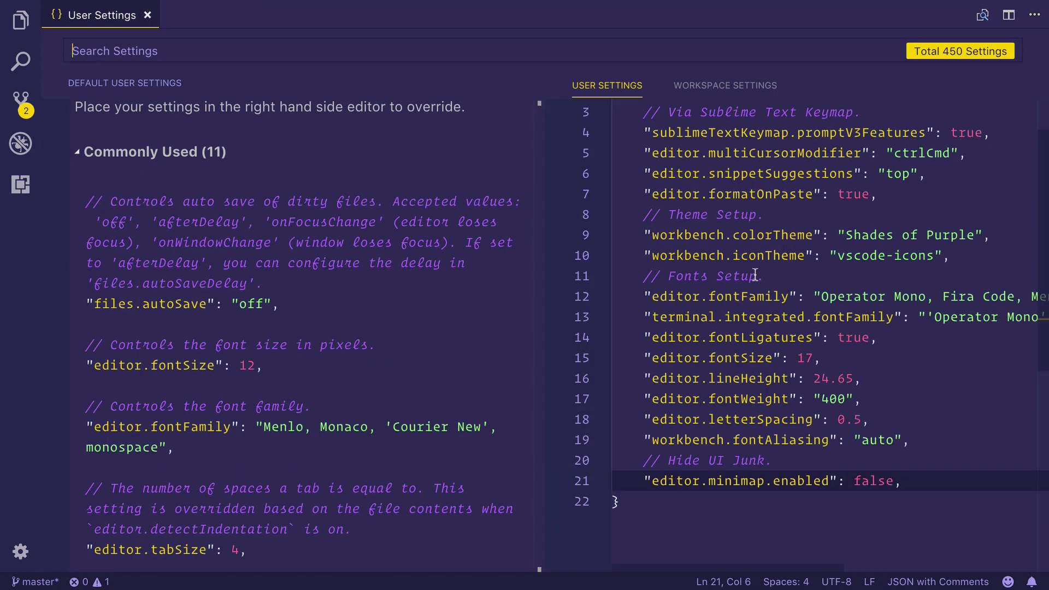
{"action": "left_click", "coordinate": [21, 18]}
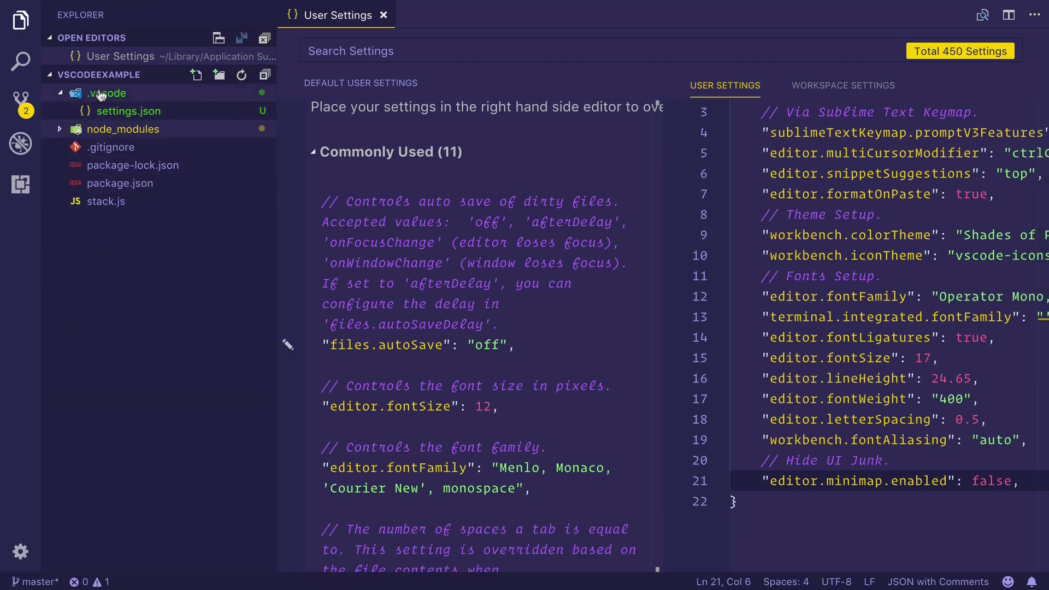
{"action": "mouse_move", "coordinate": [98, 82]}
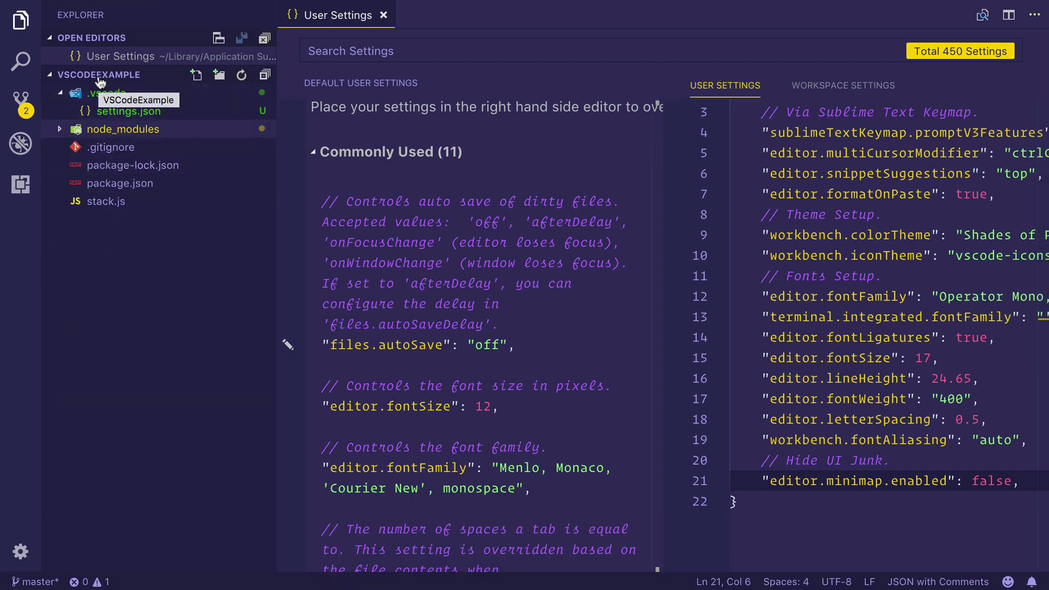
{"action": "left_click", "coordinate": [92, 37]}
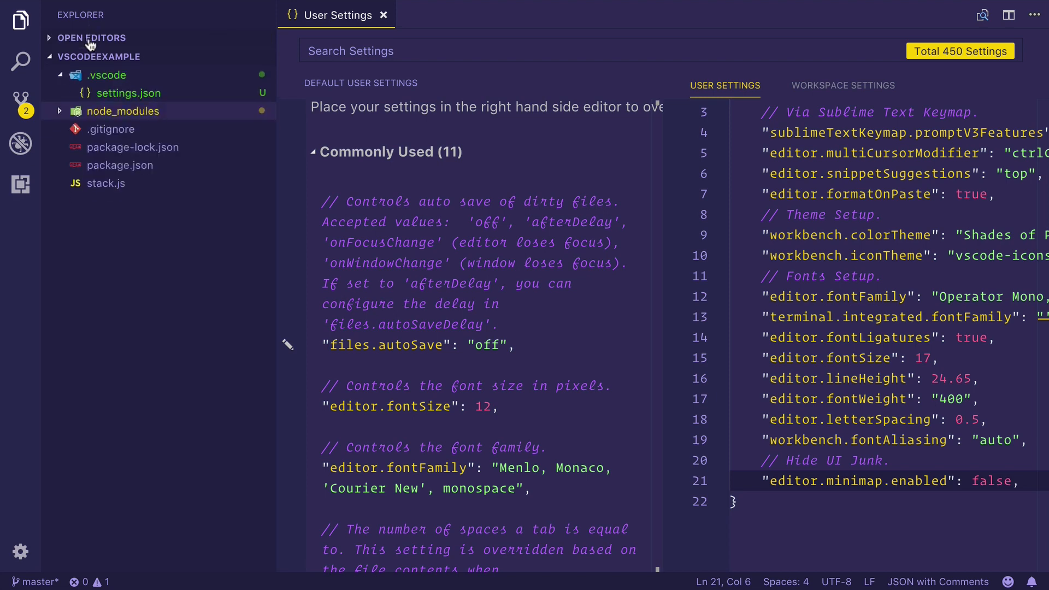
{"action": "left_click", "coordinate": [91, 37]}
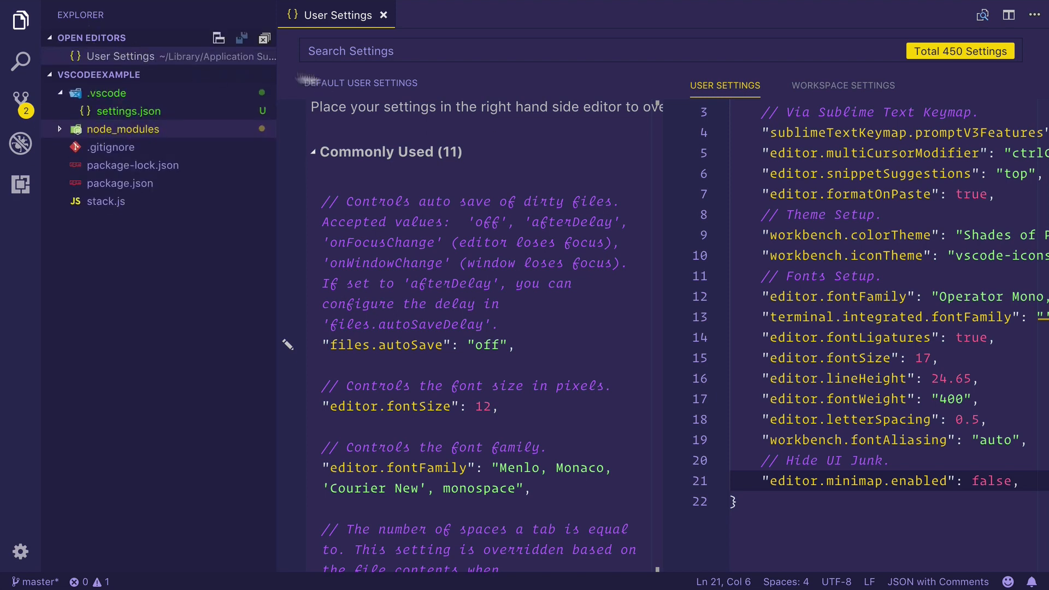
Set explorer.openEditors.visible to 1 so the open editors list shows a single entry
{"action": "type", "text": "openedi"}
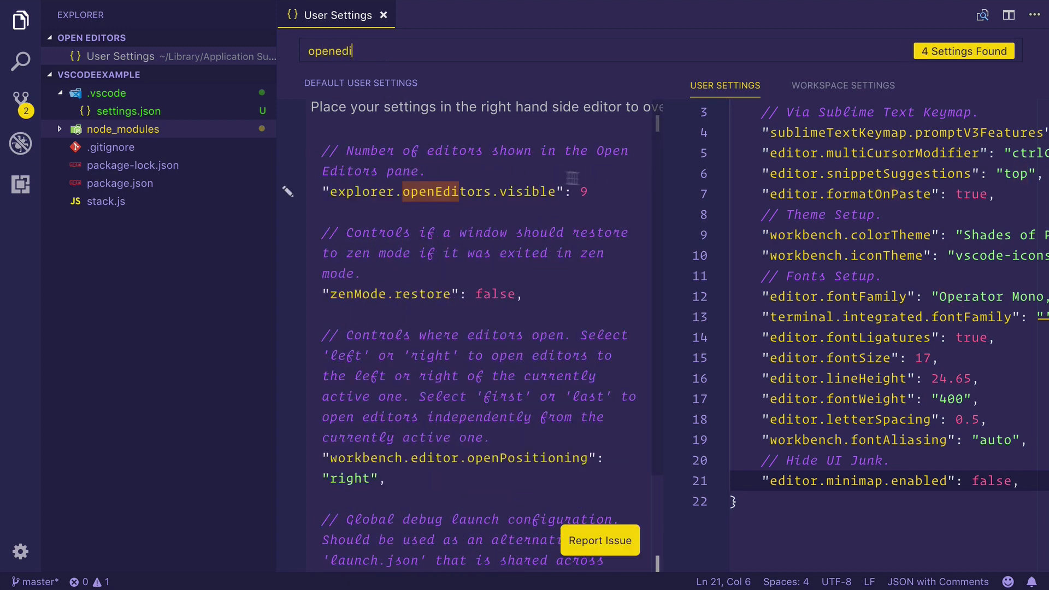
{"action": "mouse_move", "coordinate": [563, 203]}
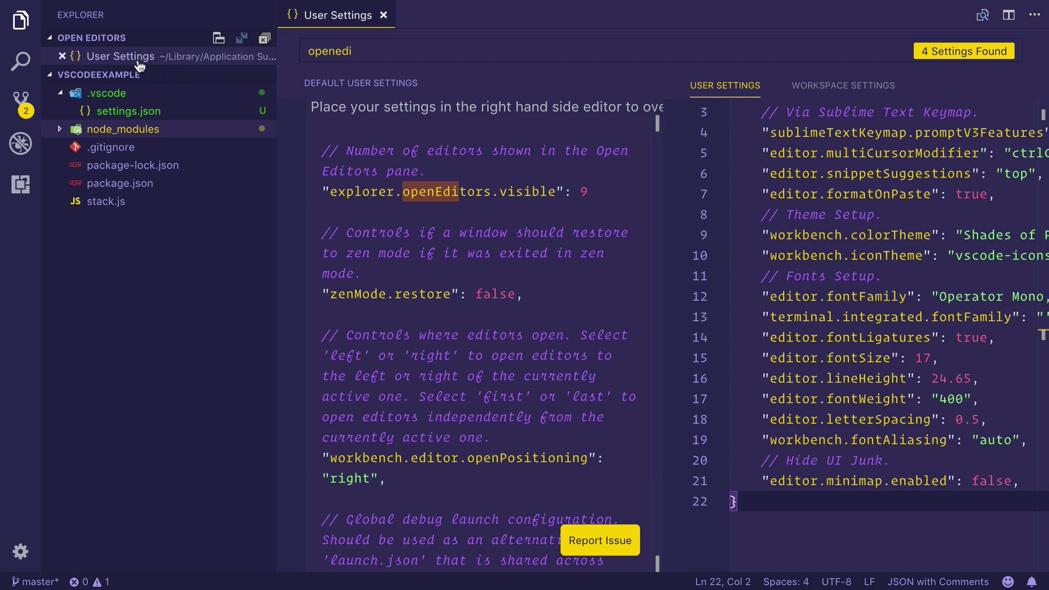
{"action": "mouse_move", "coordinate": [294, 206]}
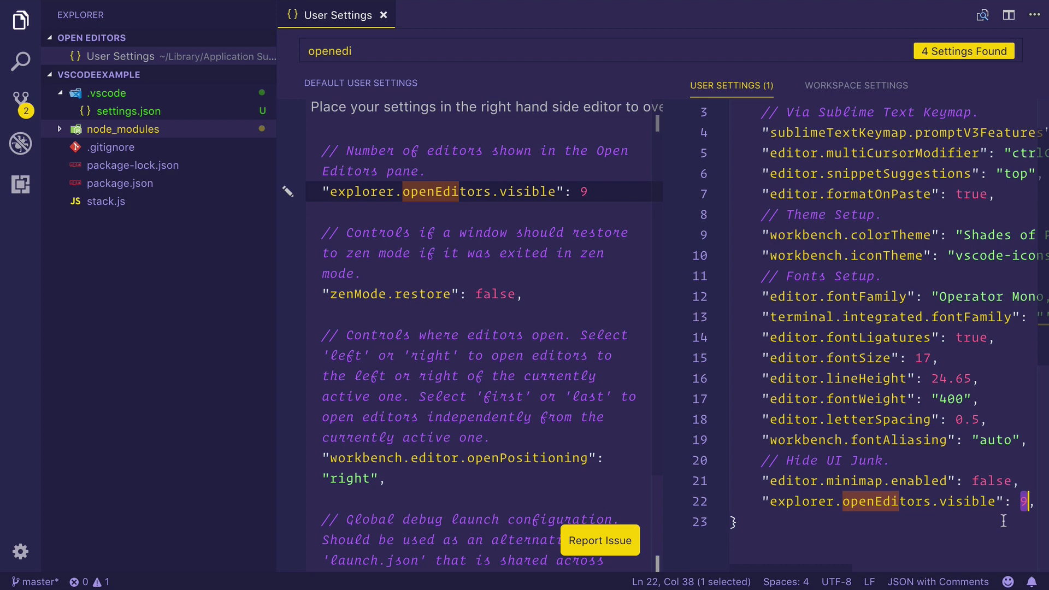
{"action": "type", "text": "1"}
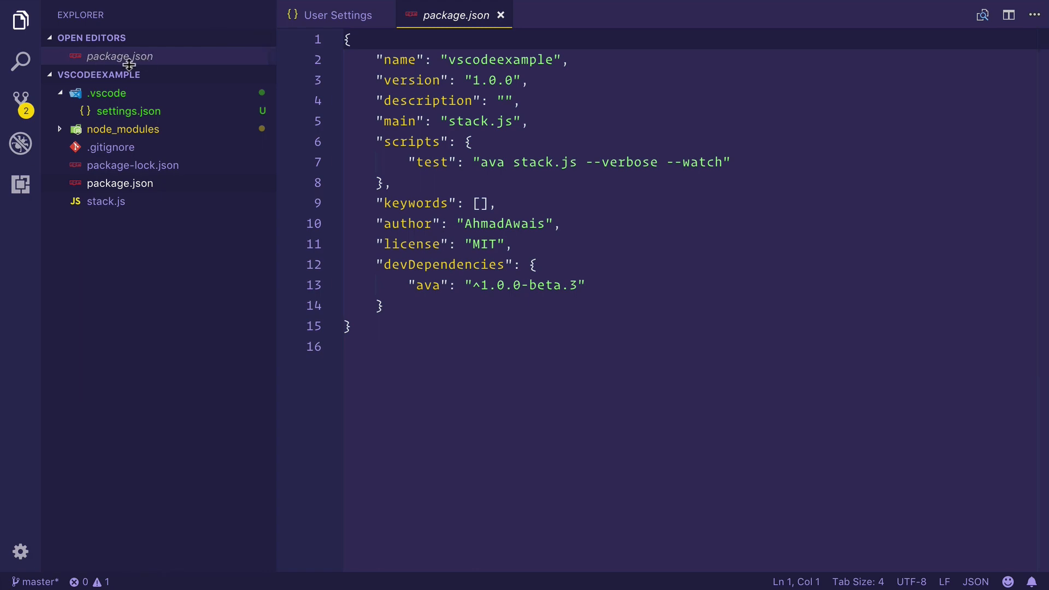
Open stack.js from the Explorer so it becomes the only listed open editor
{"action": "left_click", "coordinate": [105, 201]}
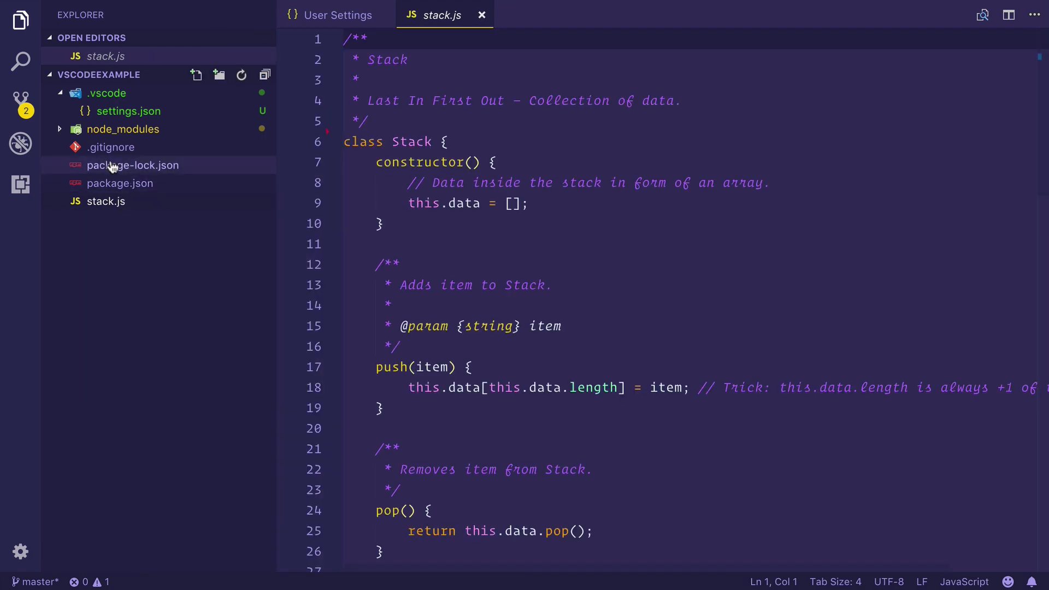
{"action": "double_click", "coordinate": [132, 165]}
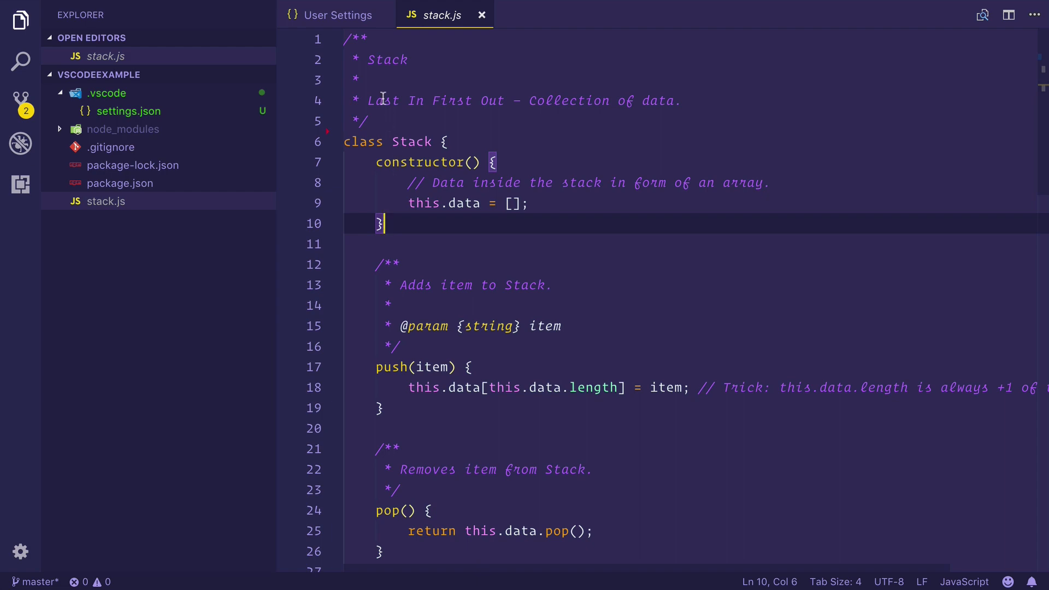
Hide the sidebar and filter the default settings to 'cursor' entries
{"action": "left_click", "coordinate": [337, 16]}
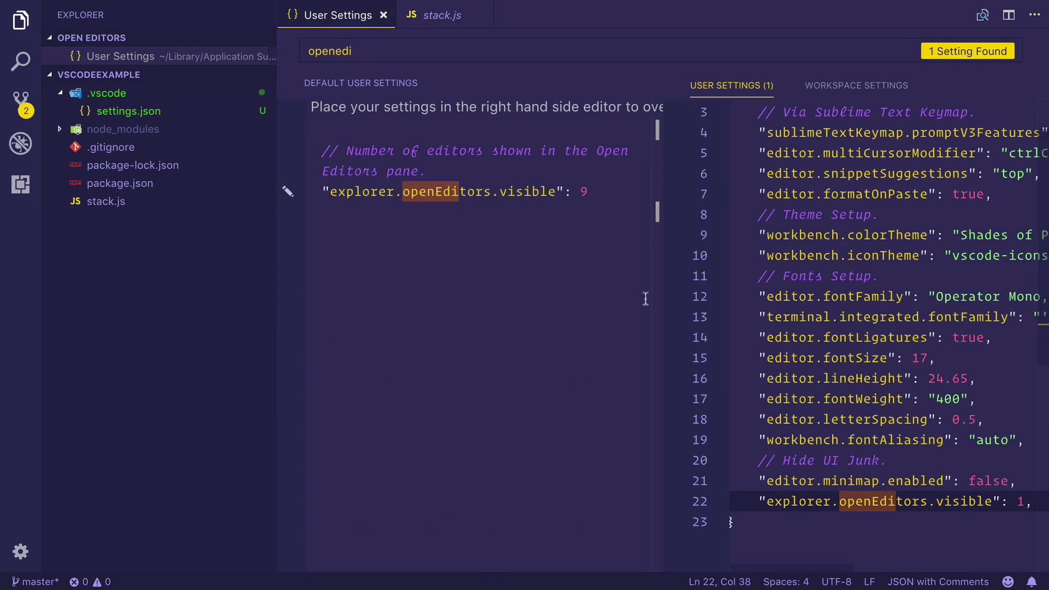
{"action": "key", "text": "Cmd+B"}
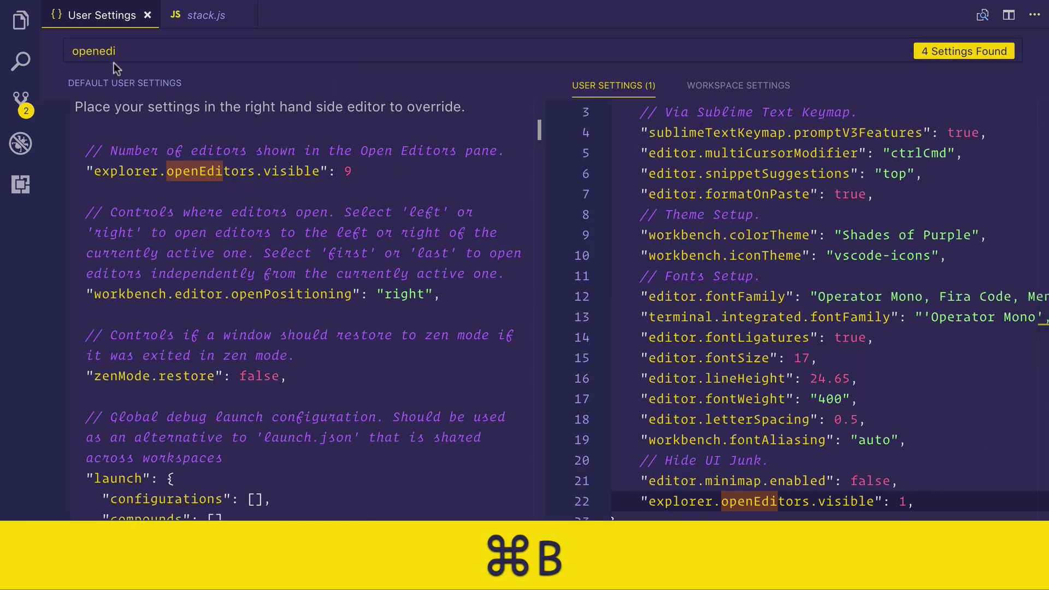
{"action": "type", "text": "cursor"}
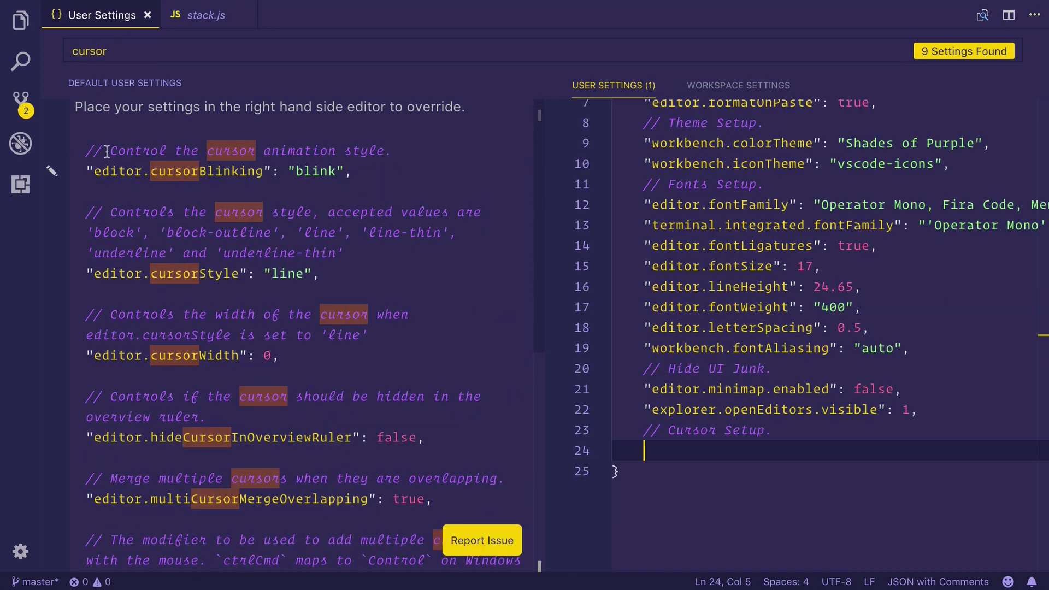
Set "editor.cursorBlinking" to "solid" under the Cursor Setup comment
{"action": "left_click_drag", "start_coordinate": [112, 150], "coordinate": [394, 149]}
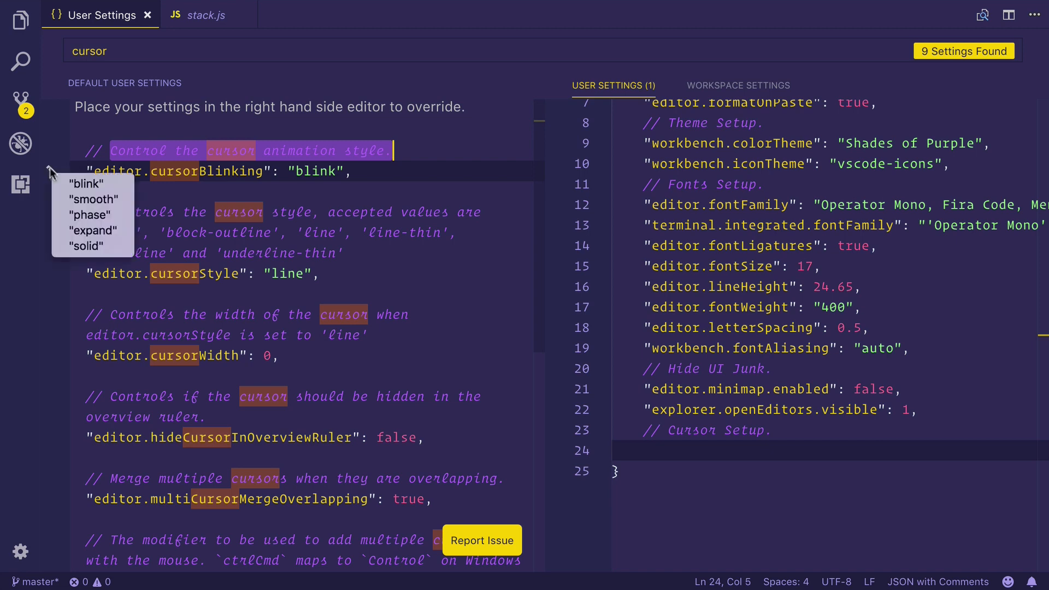
{"action": "left_click", "coordinate": [86, 246]}
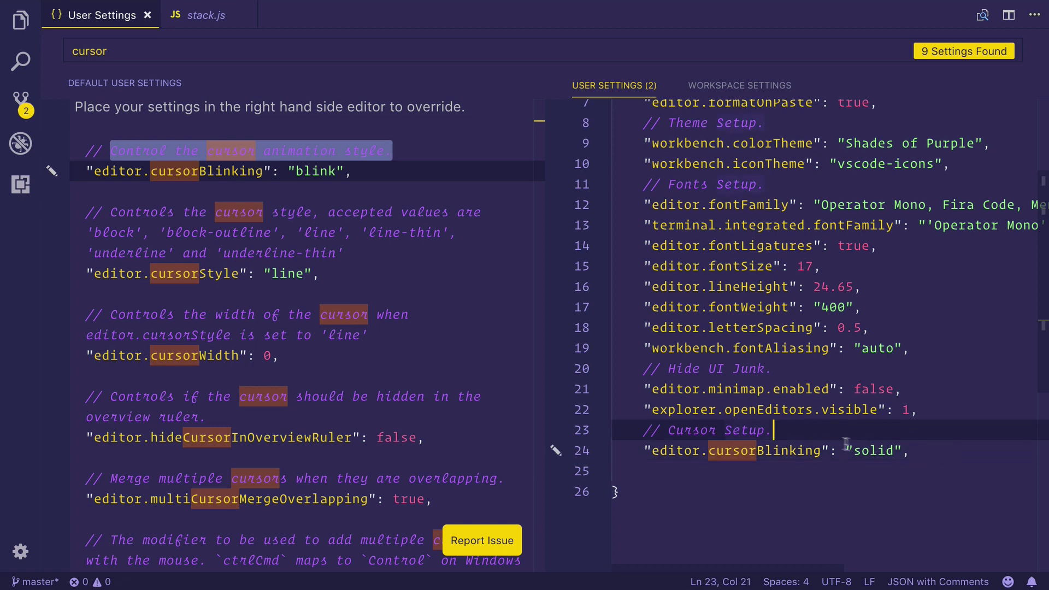
{"action": "scroll", "scroll_direction": "down", "scroll_amount": 3}
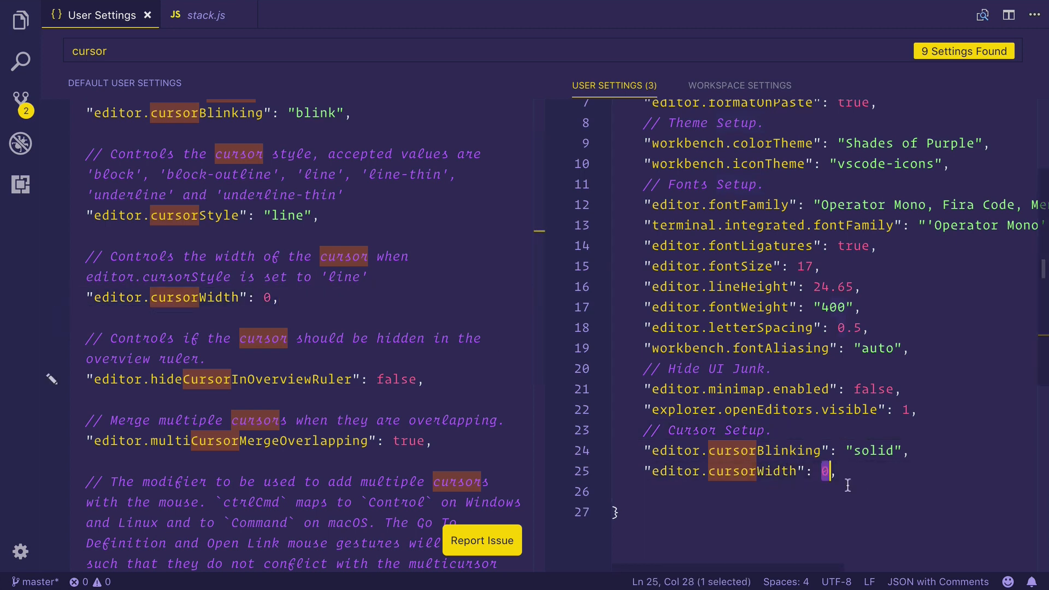
Set "editor.cursorWidth" to 5 for a thicker cursor
{"action": "type", "text": "5"}
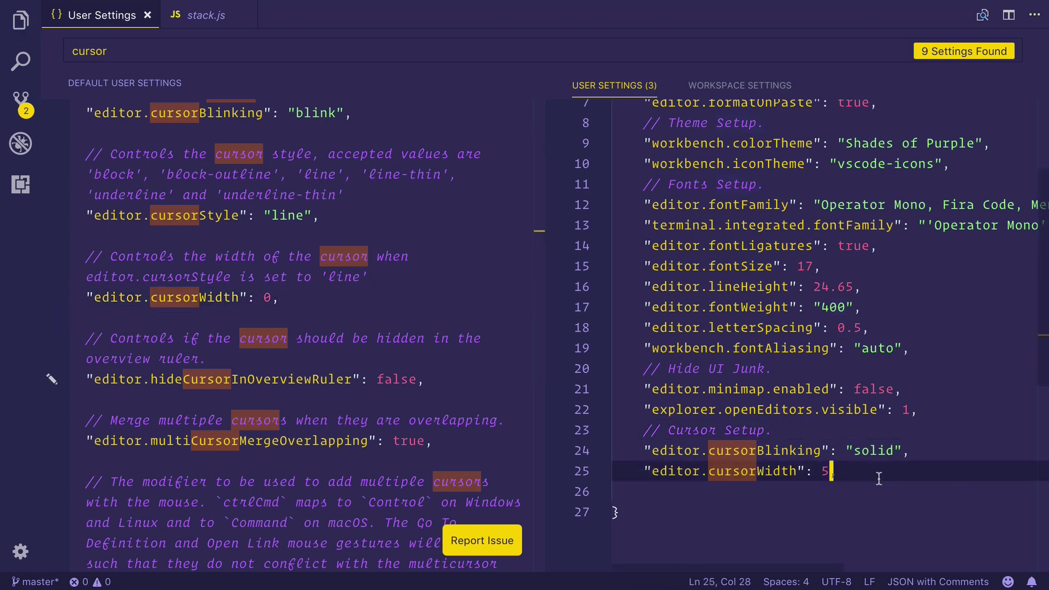